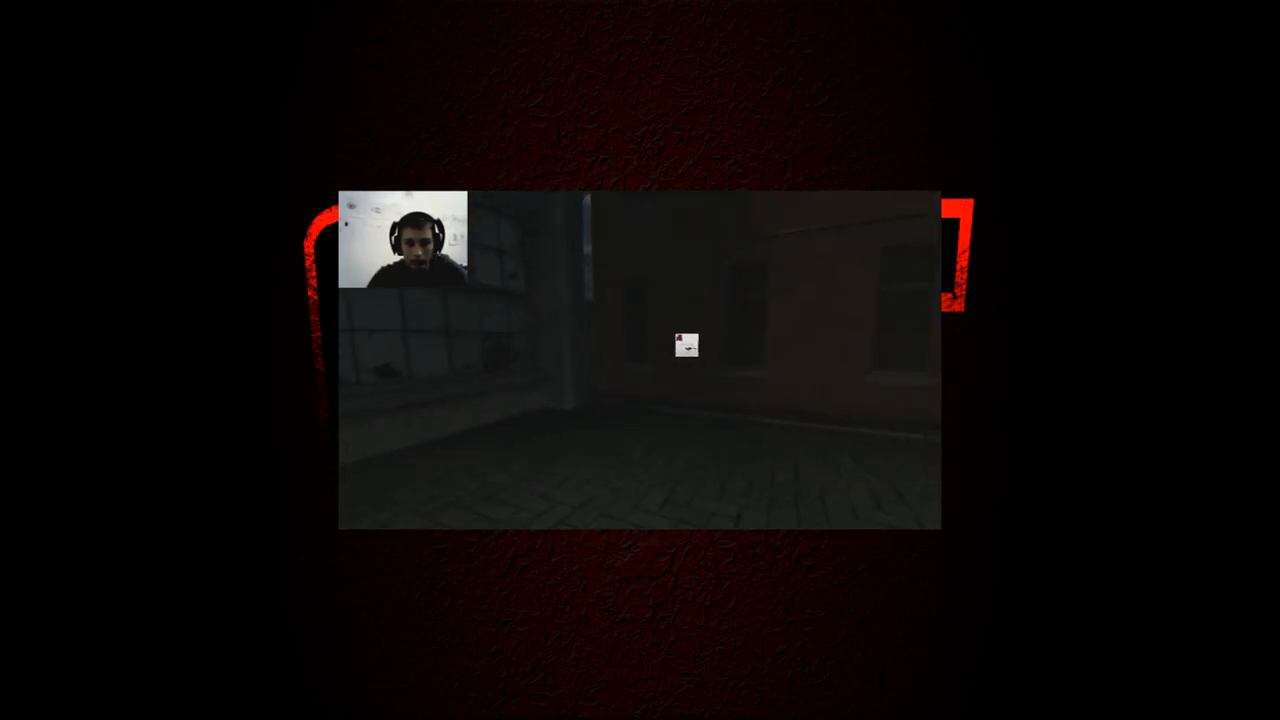
left_click(688, 344)
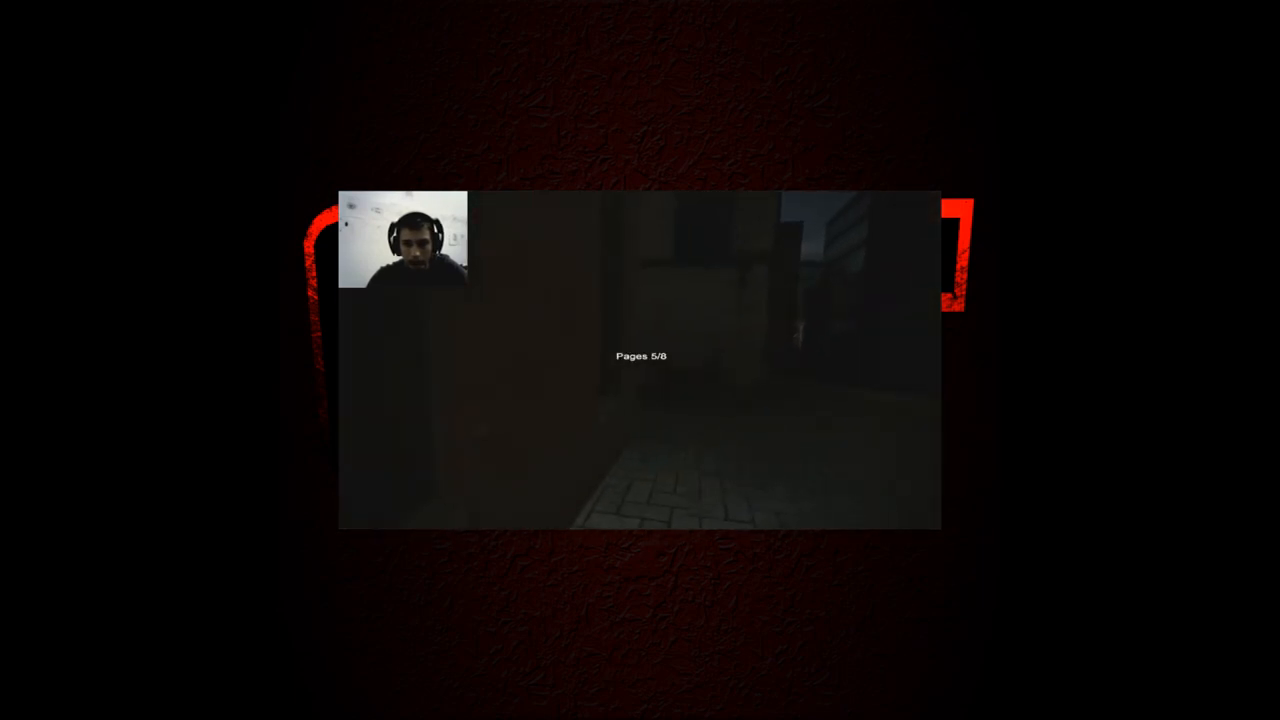